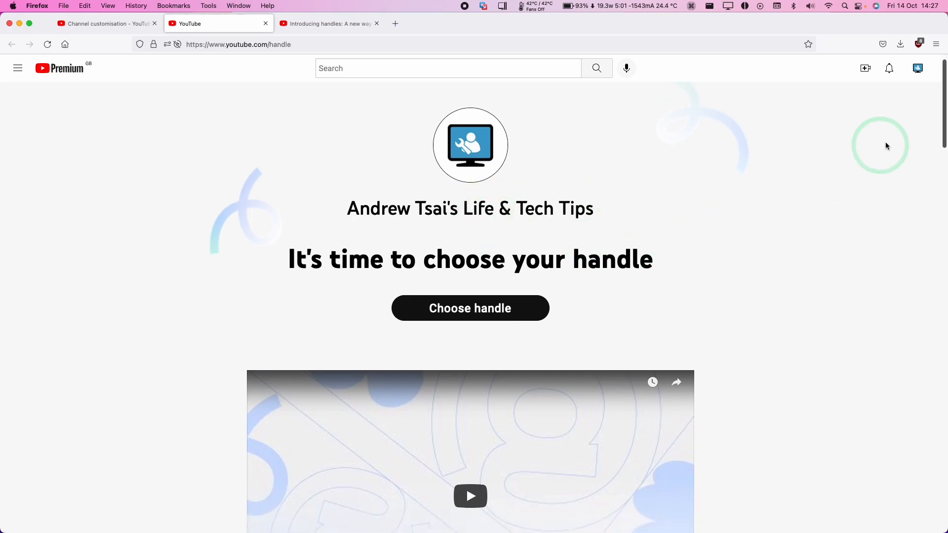
# Read through the choose-your-handle page and the article introducing handles, then return
pyautogui.scroll(-3)
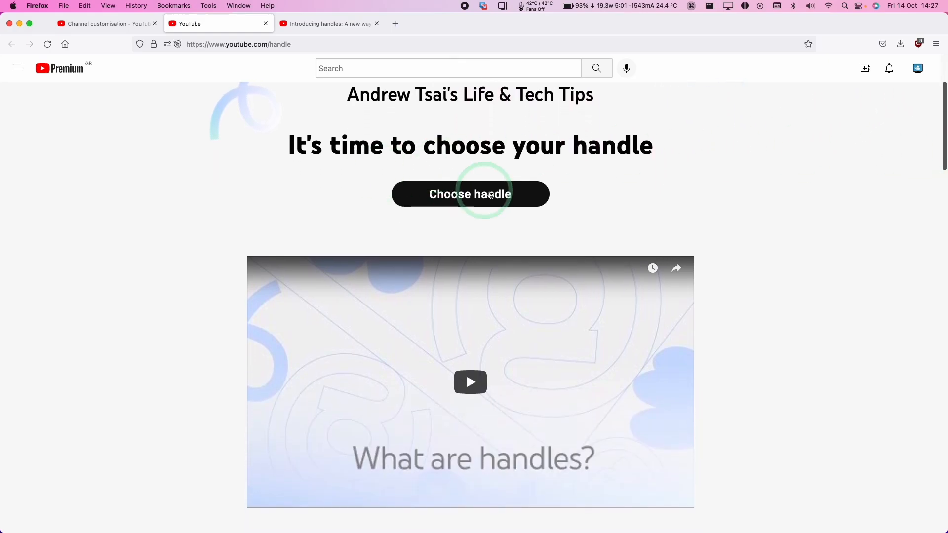
pyautogui.scroll(-3)
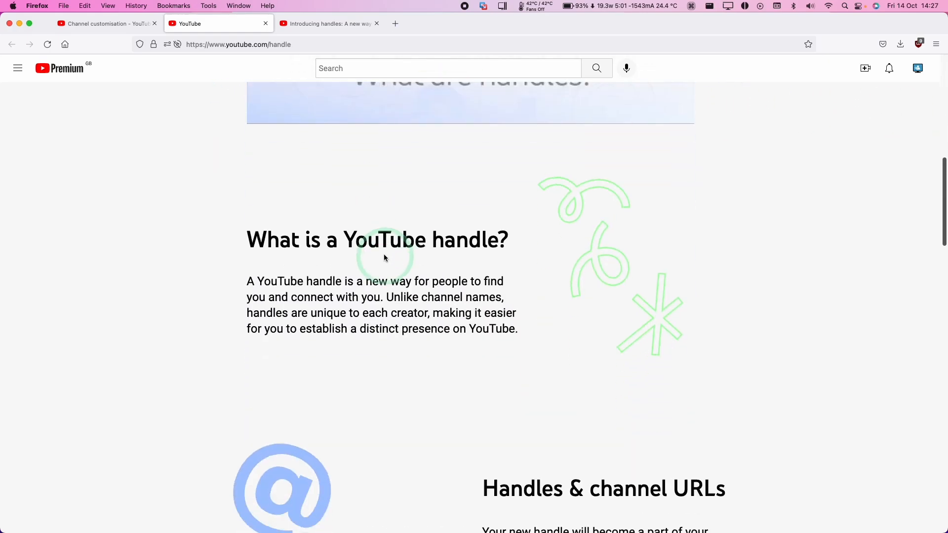
pyautogui.scroll(-3)
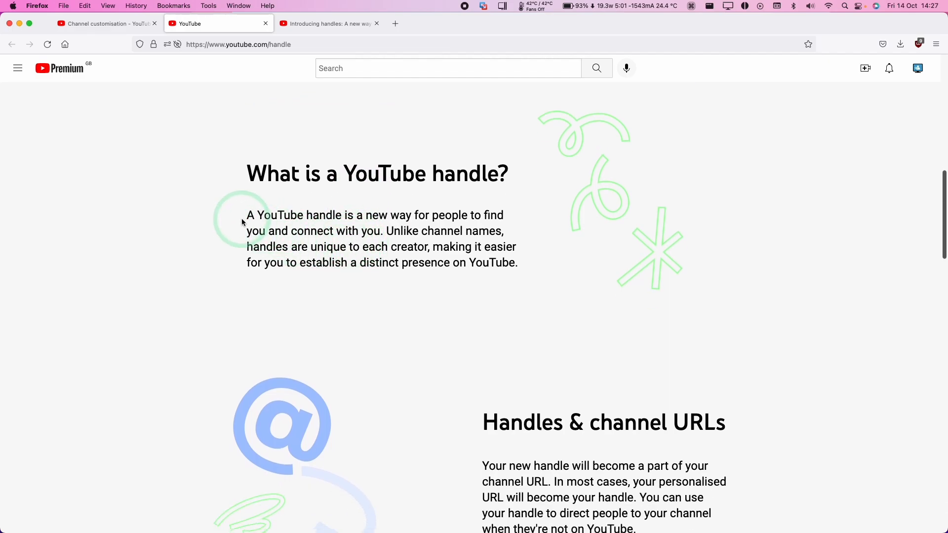
pyautogui.scroll(-3)
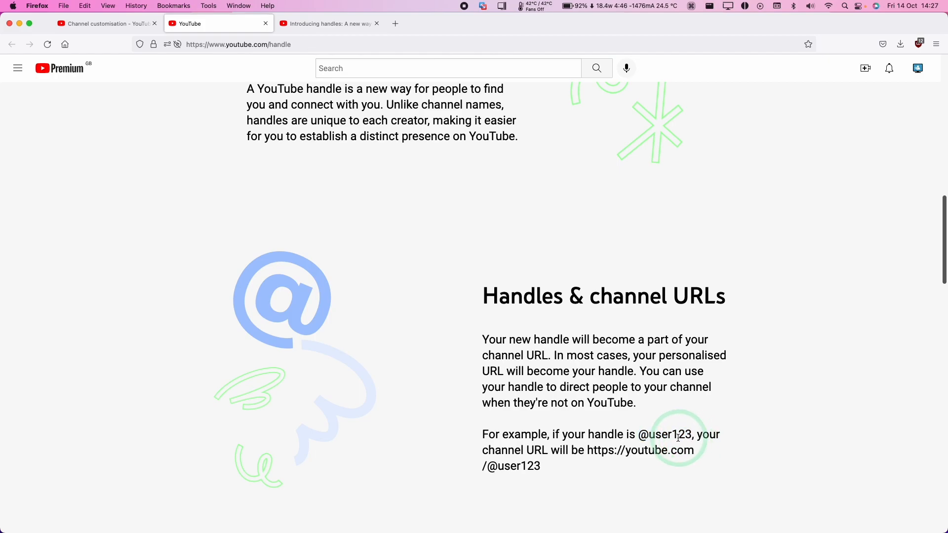
pyautogui.scroll(-3)
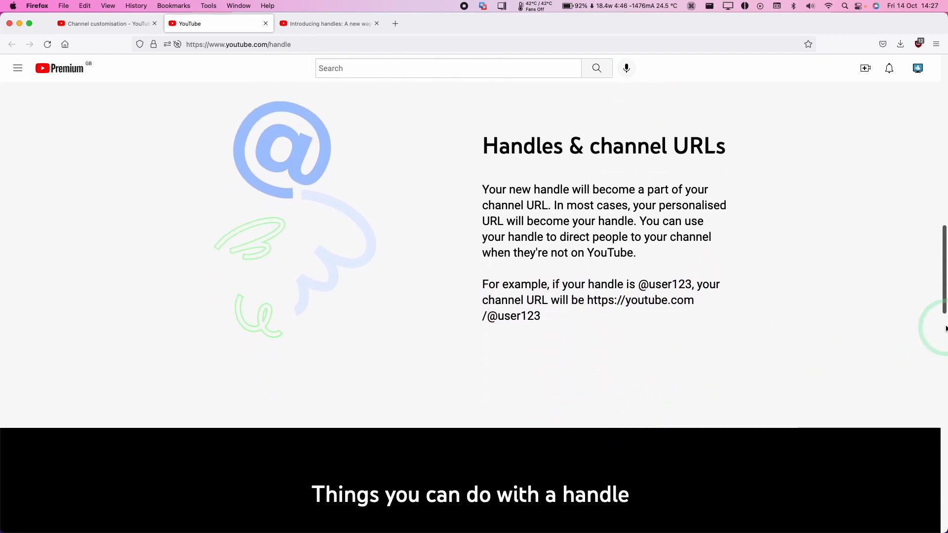
pyautogui.scroll(-3)
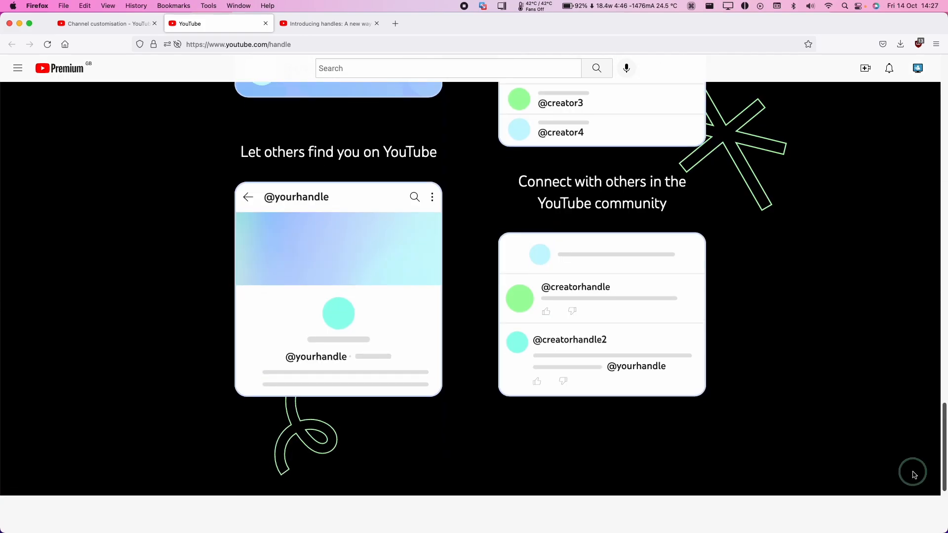
pyautogui.click(327, 24)
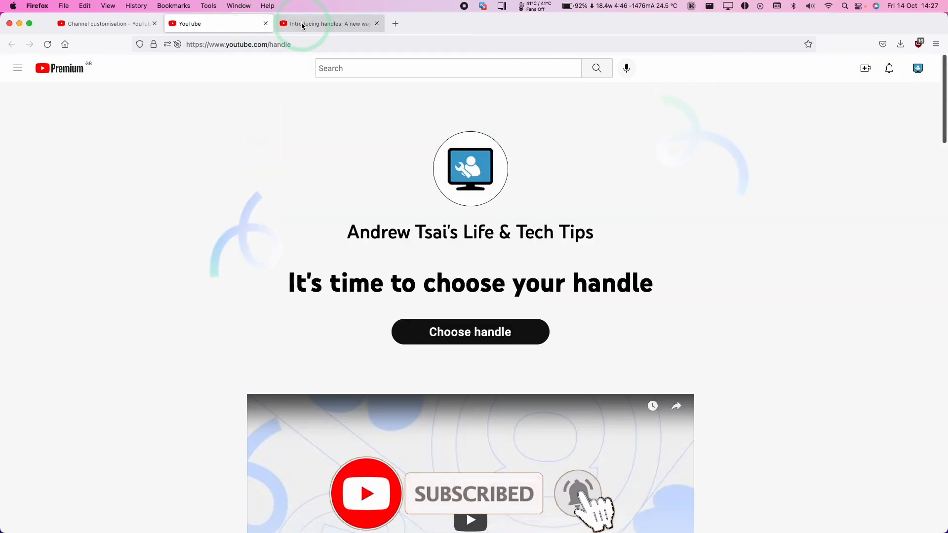
pyautogui.click(330, 23)
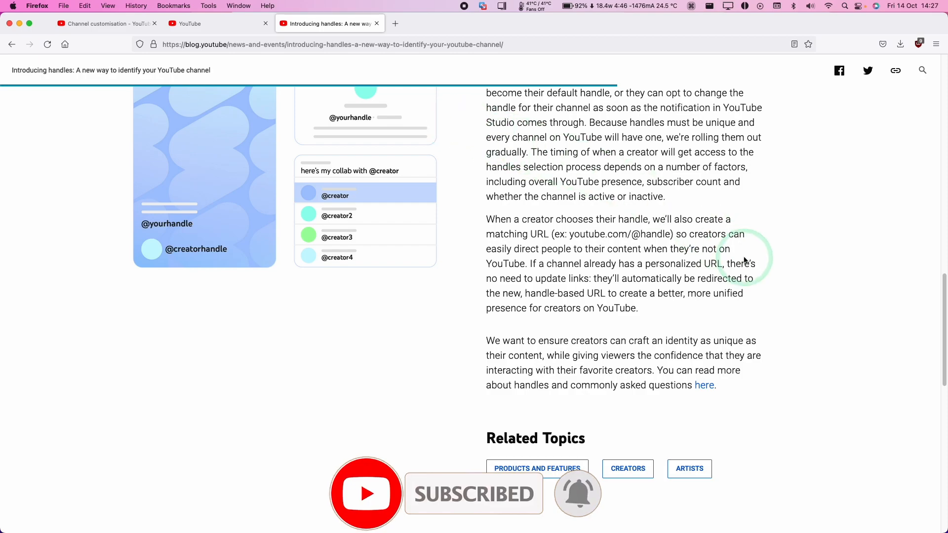
pyautogui.scroll(3)
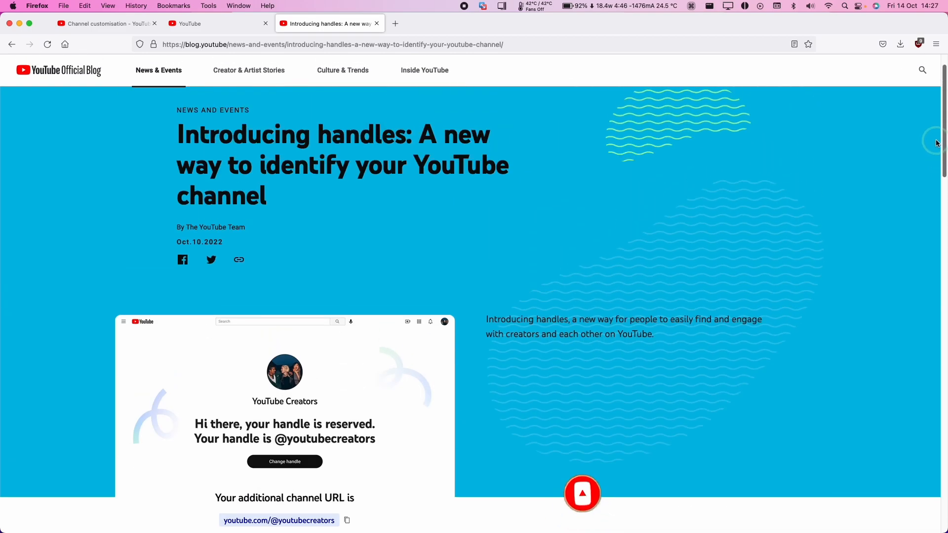
pyautogui.click(217, 23)
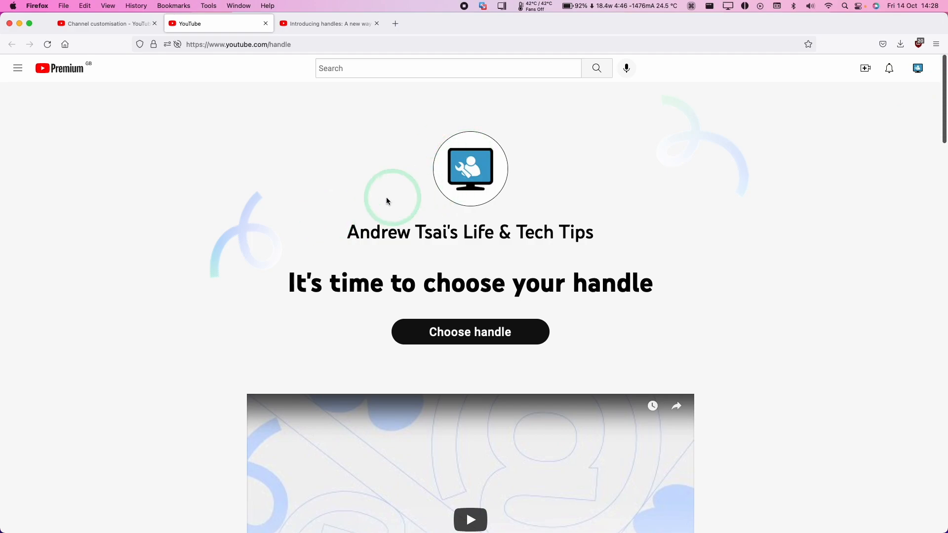
pyautogui.moveTo(429, 166)
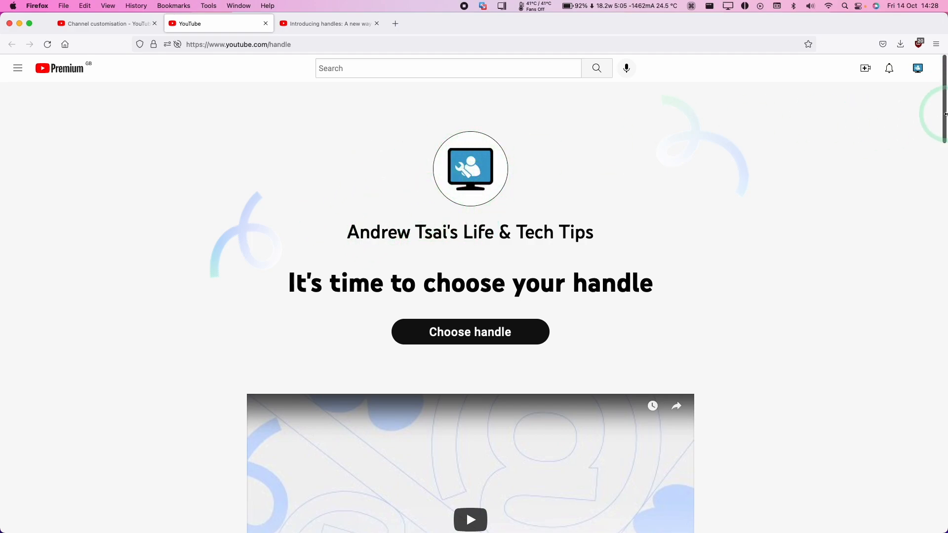
# Start choosing a handle and enter andrewtsaistechtips, shown as available
pyautogui.scroll(-3)
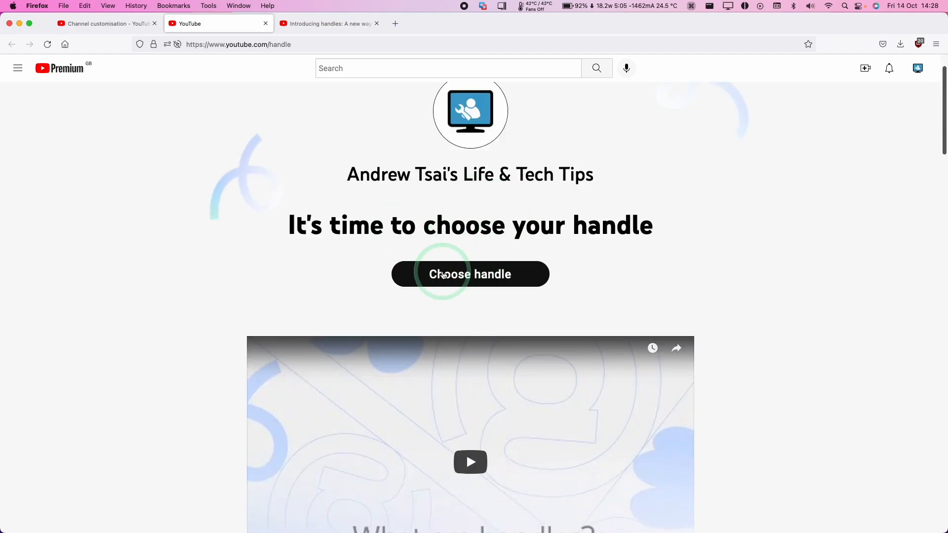
pyautogui.click(470, 273)
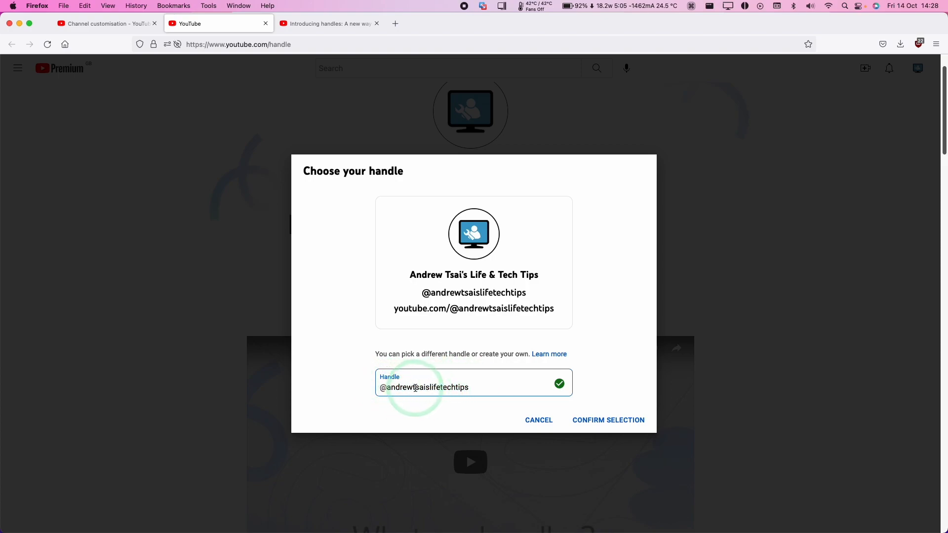
pyautogui.write('andrewtsaistechtips')
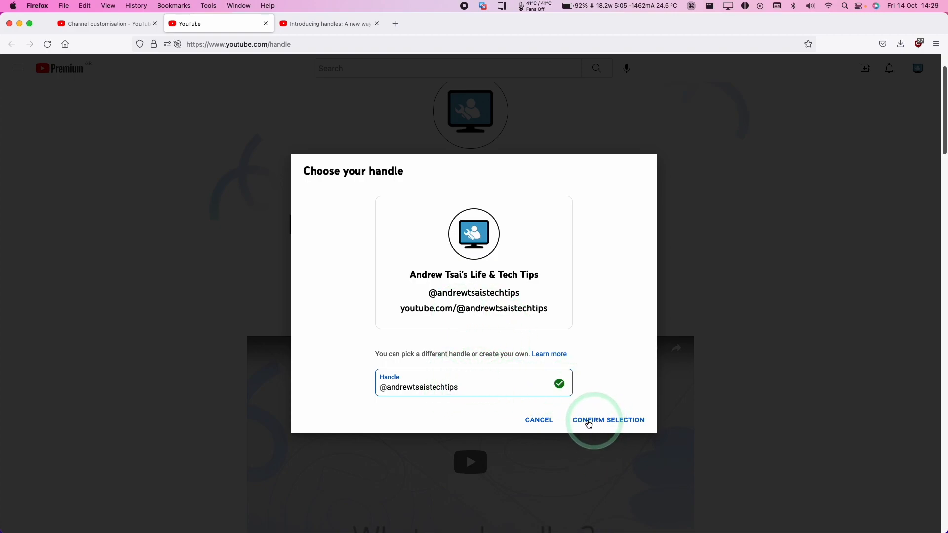
pyautogui.click(607, 421)
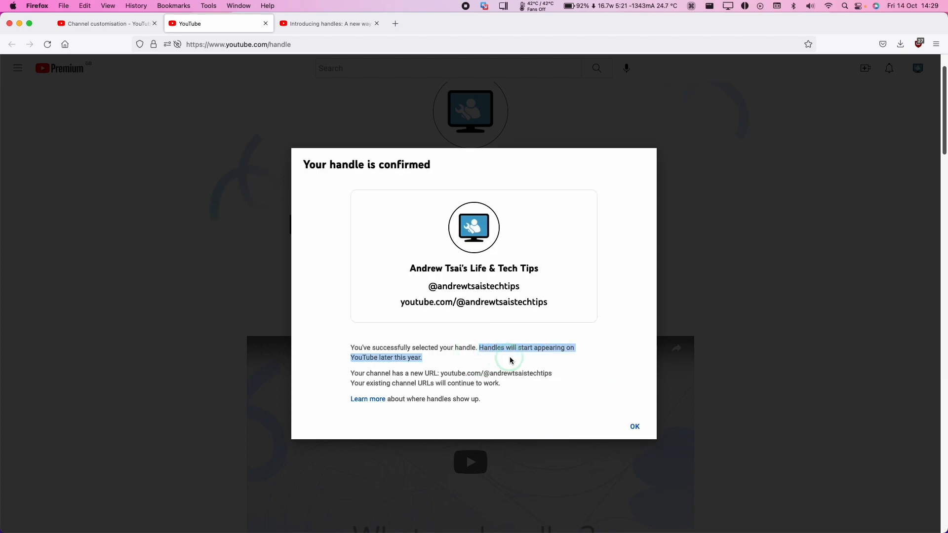
pyautogui.moveTo(450, 373)
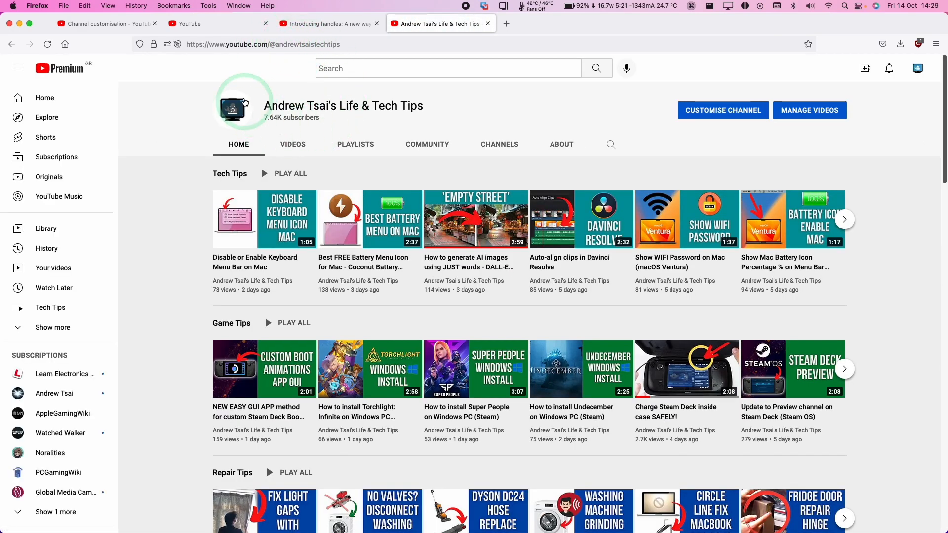
# View the channel's public page, then reach Customisation in YouTube Studio's sidebar
pyautogui.click(722, 109)
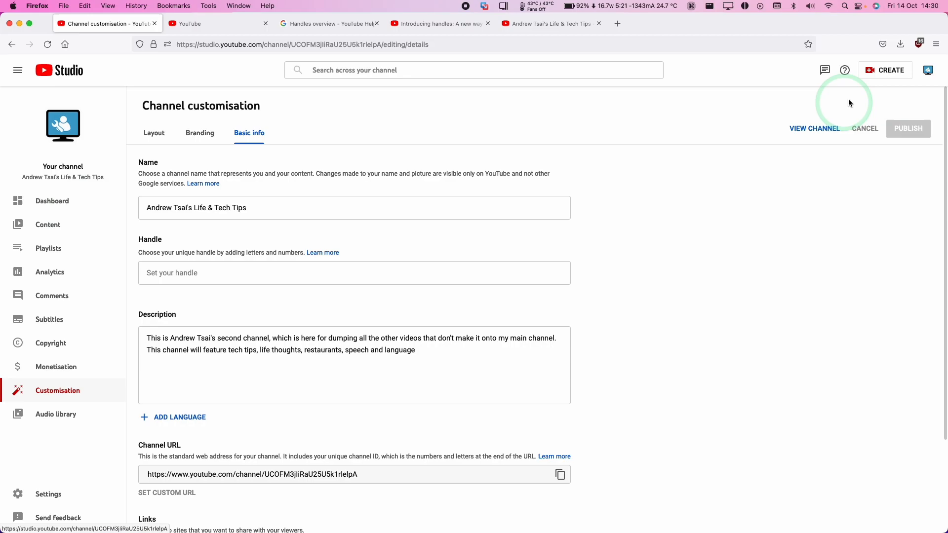
pyautogui.click(813, 128)
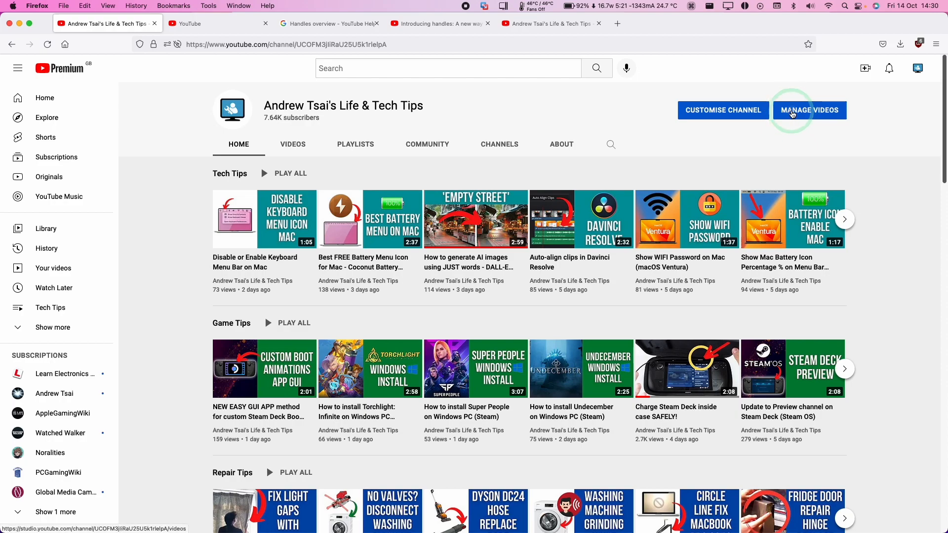
pyautogui.click(808, 110)
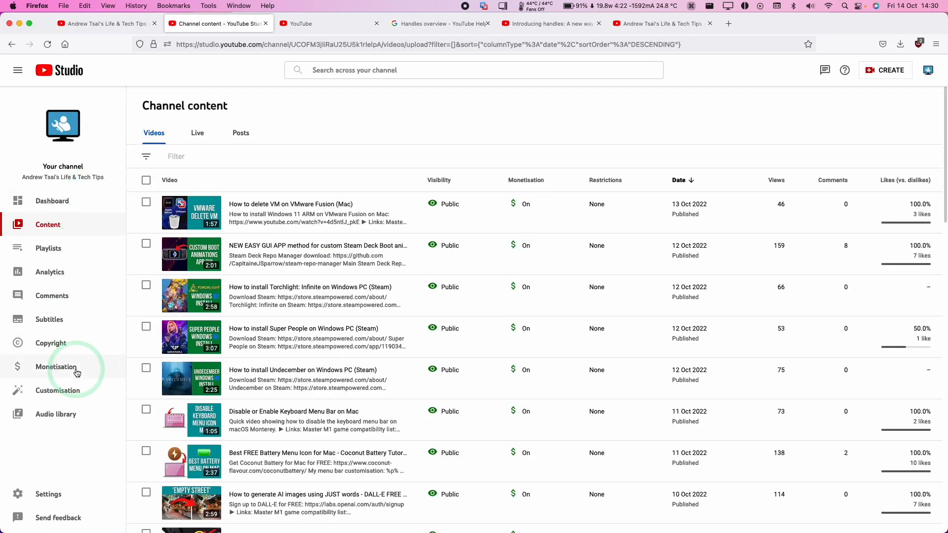
pyautogui.click(57, 390)
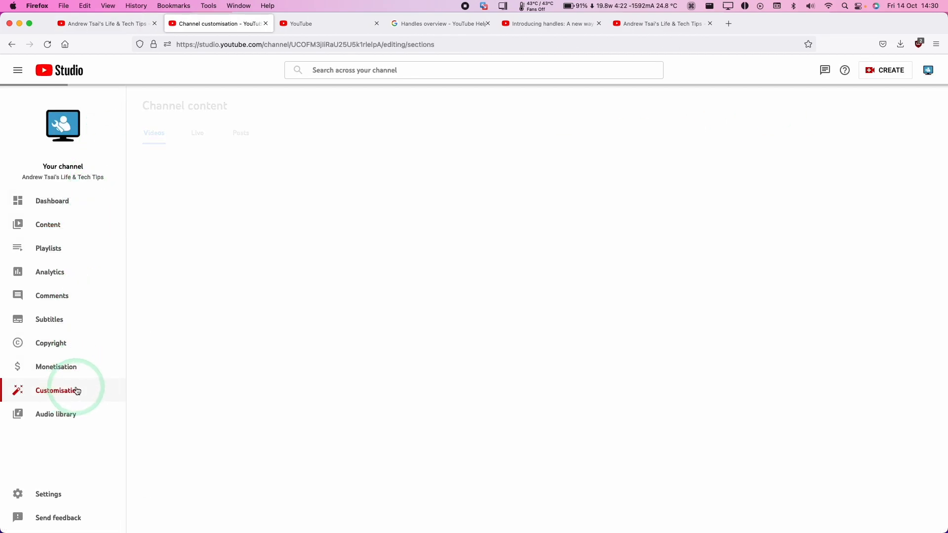
pyautogui.click(57, 389)
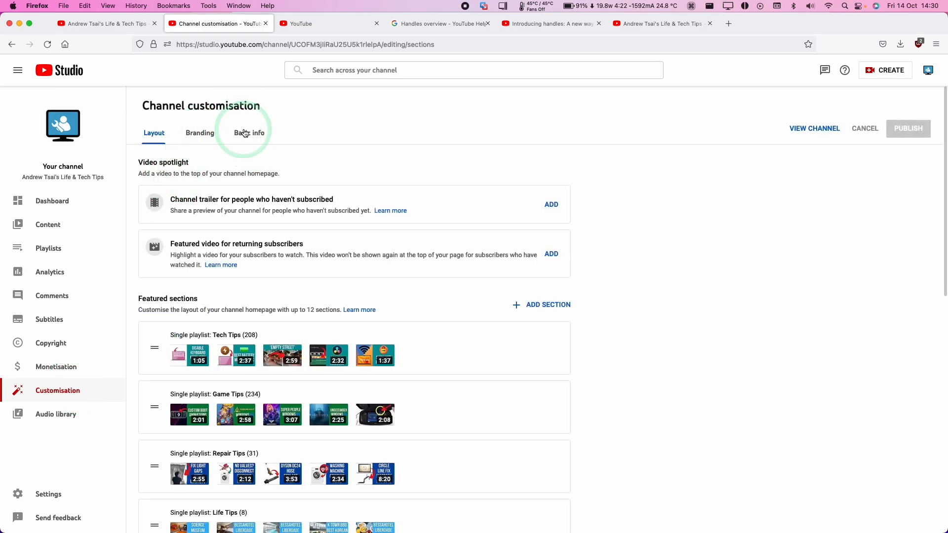
pyautogui.click(249, 133)
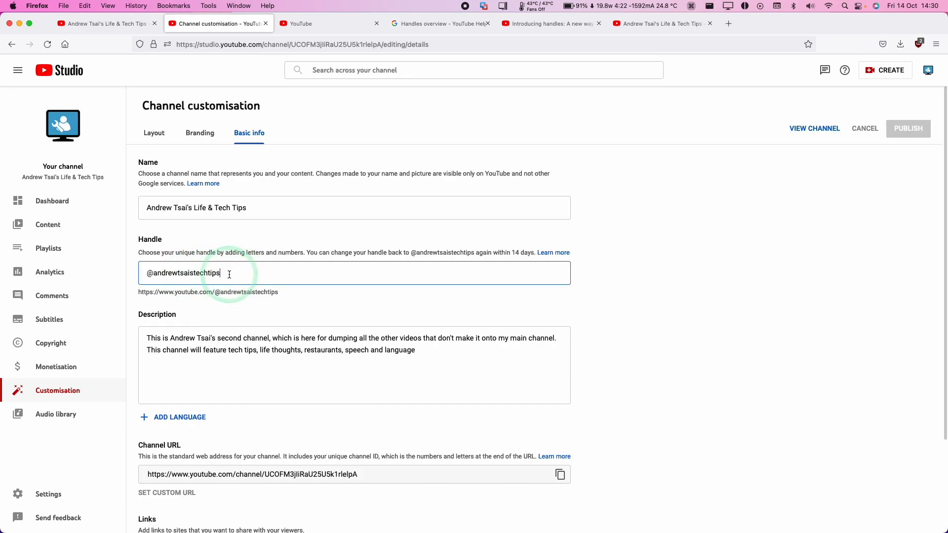
pyautogui.write('test')
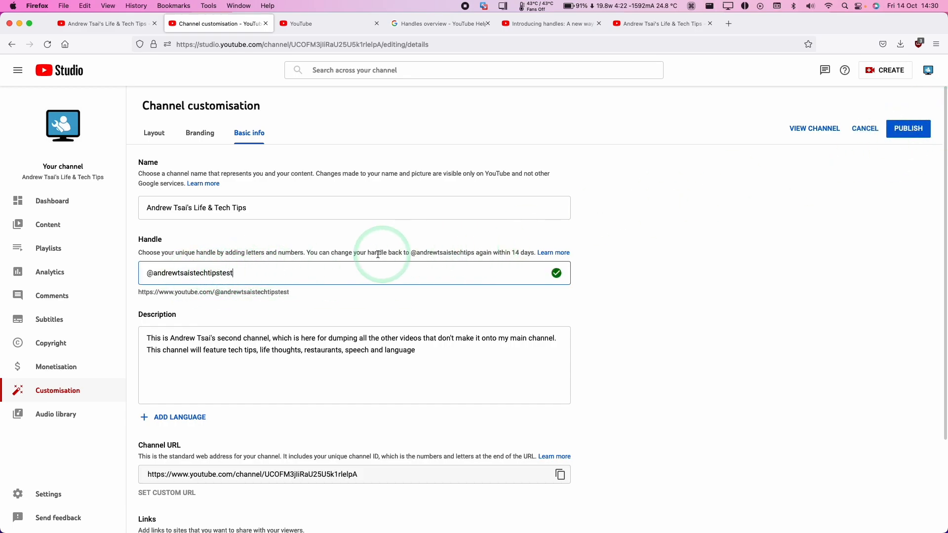